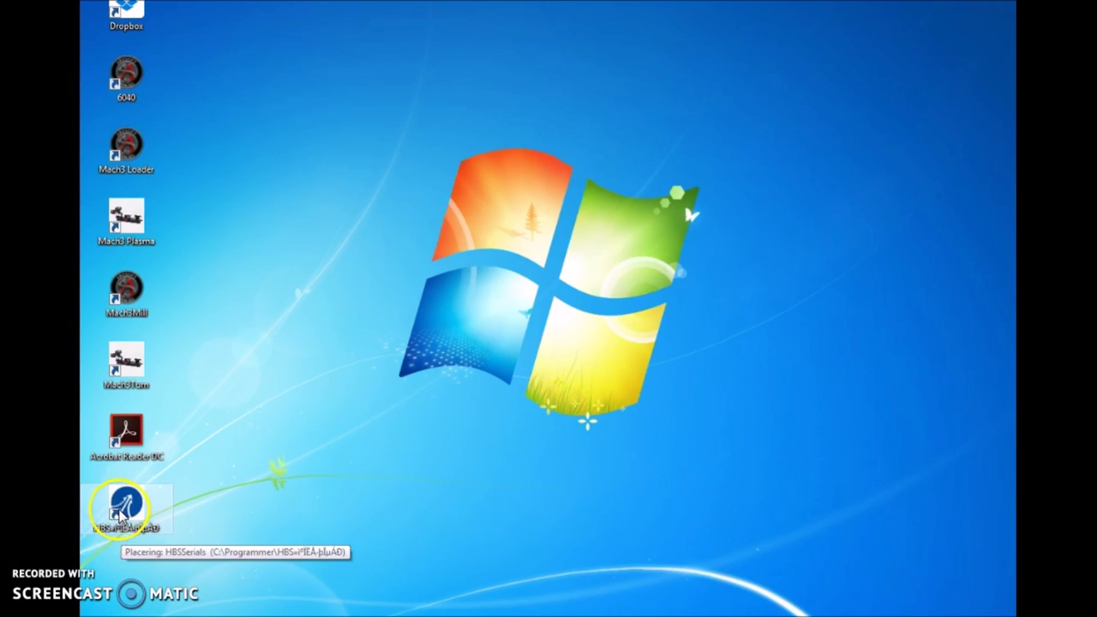
Start HBS ProTuner from its desktop shortcut to reach the main screen
double_click(126, 500)
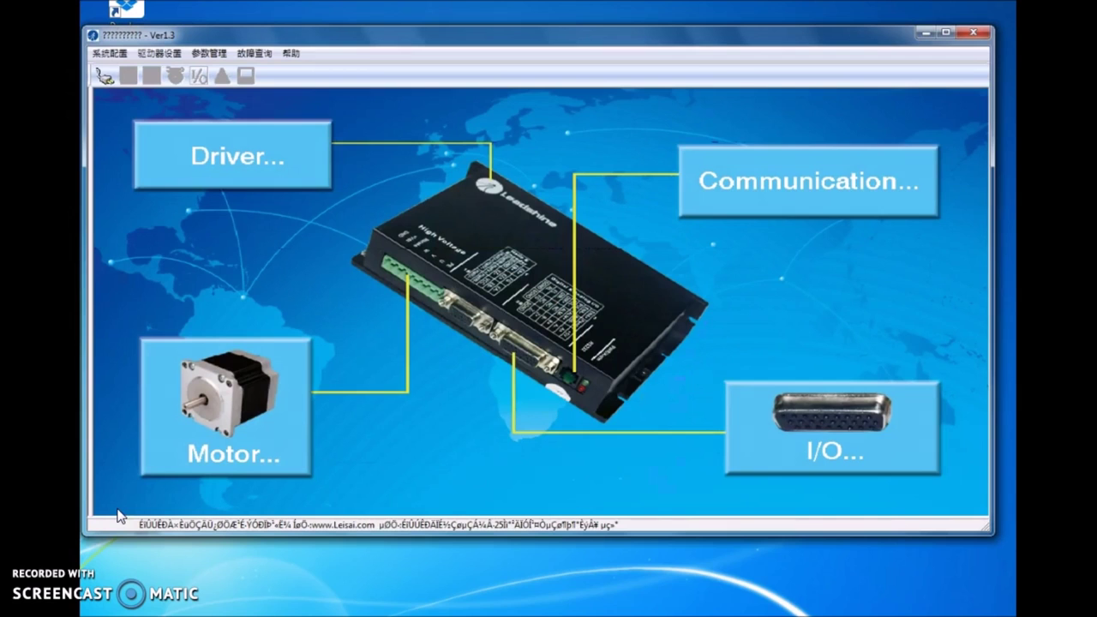
left_click(238, 471)
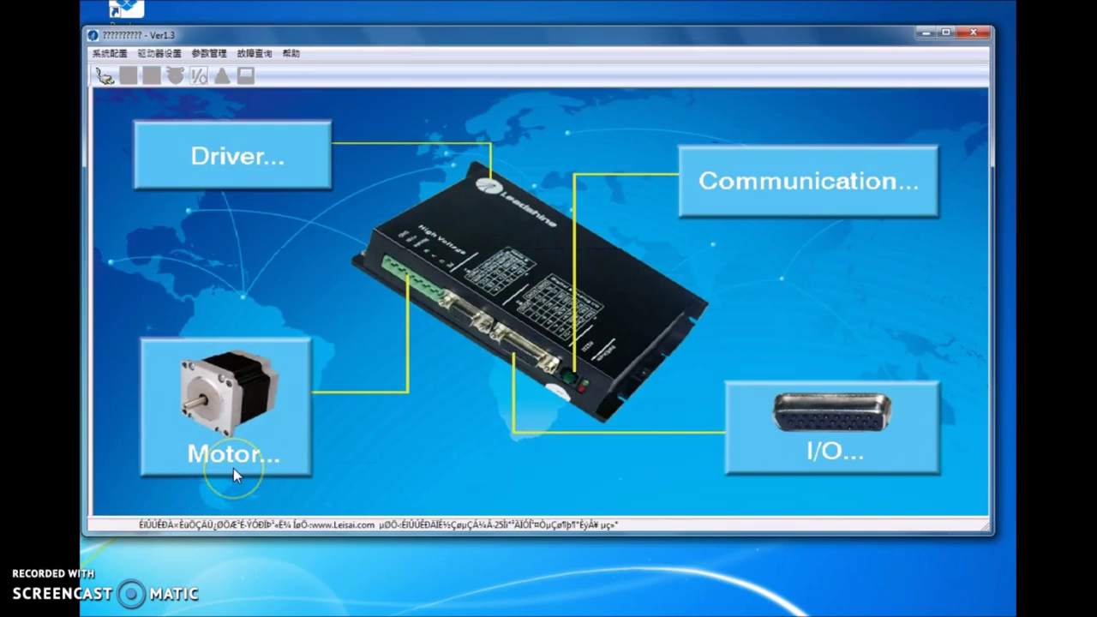
mouse_move(330, 374)
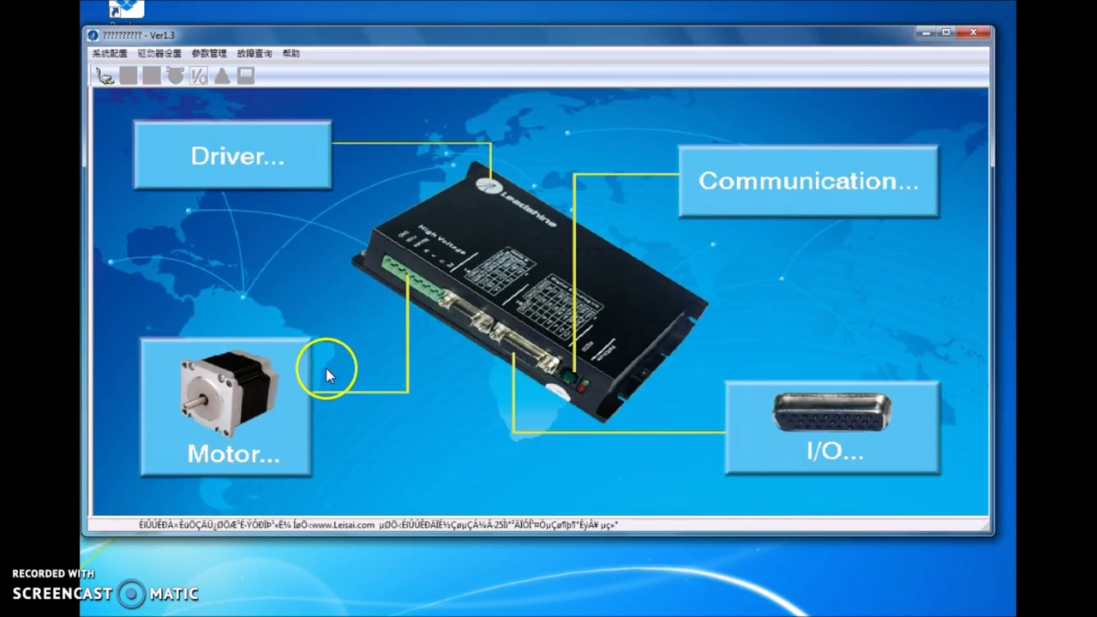
mouse_move(233, 187)
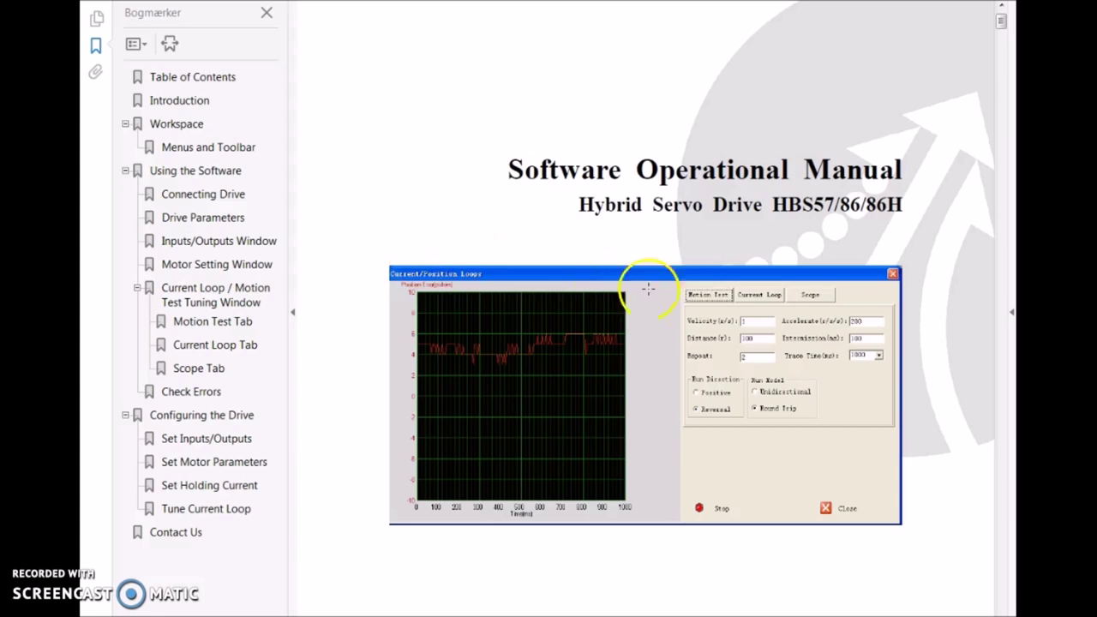
Scroll the operational manual past the Introduction to the Menus and Toolbar table
scroll("down", 3)
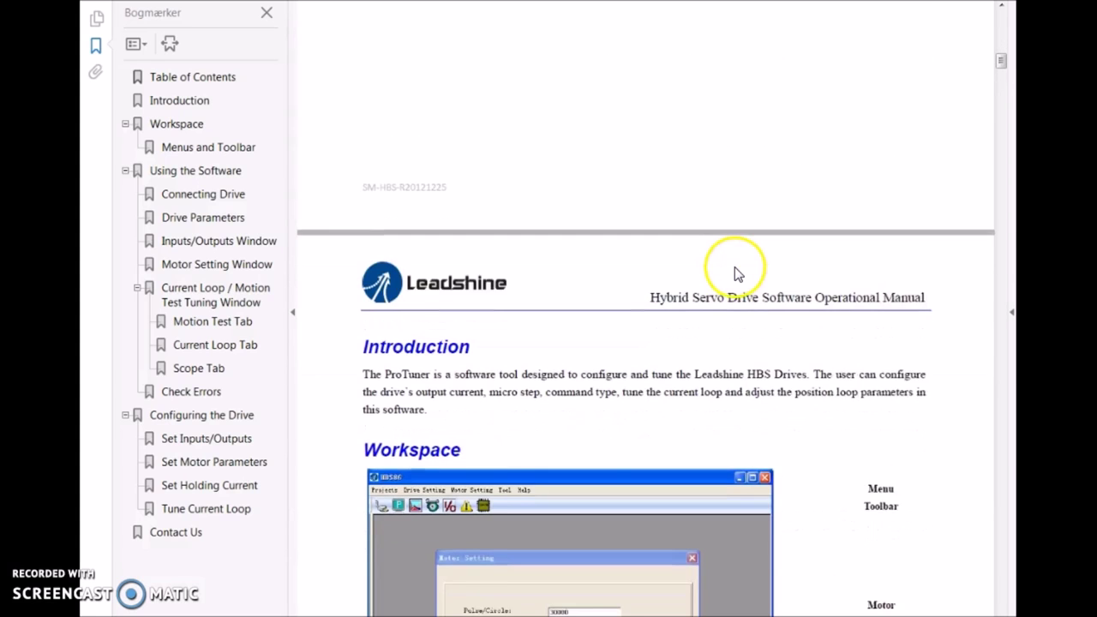
scroll("down", 3)
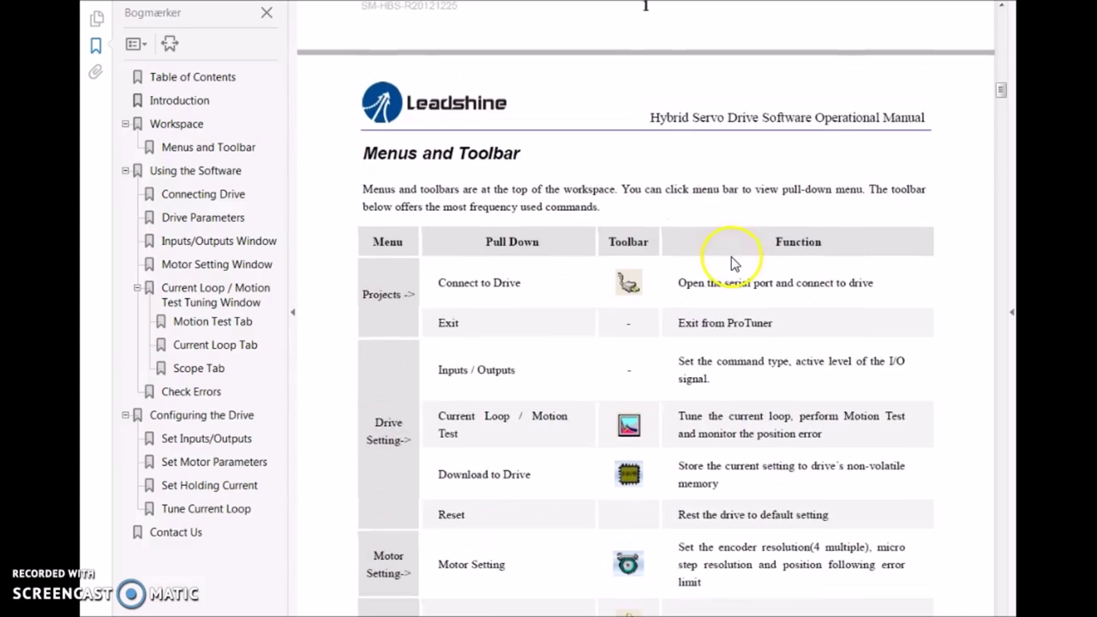
scroll("down", 3)
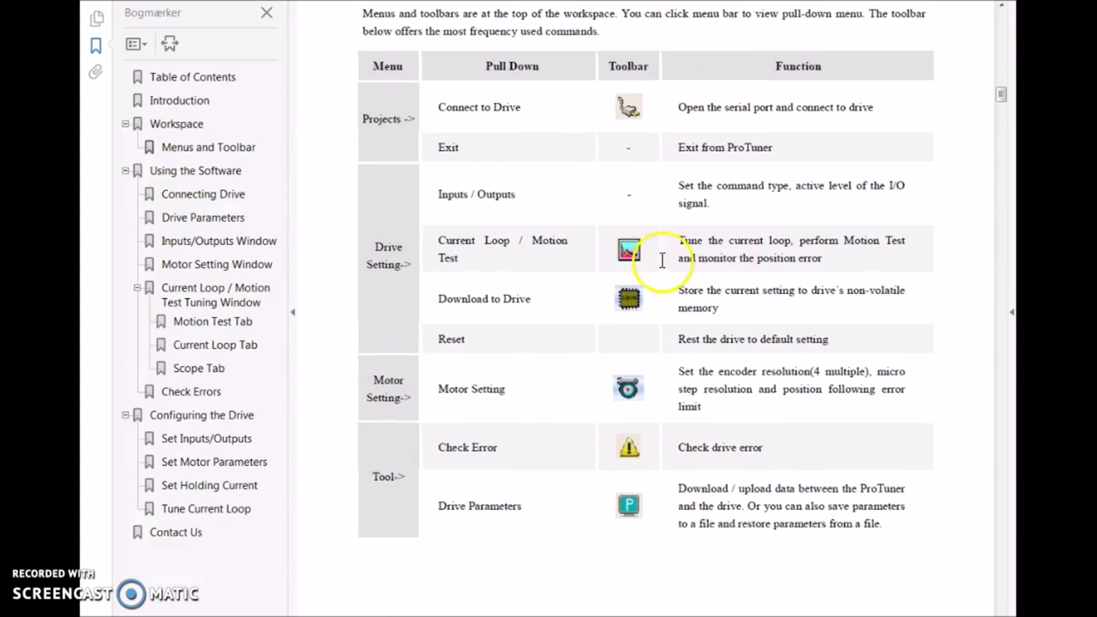
mouse_move(619, 161)
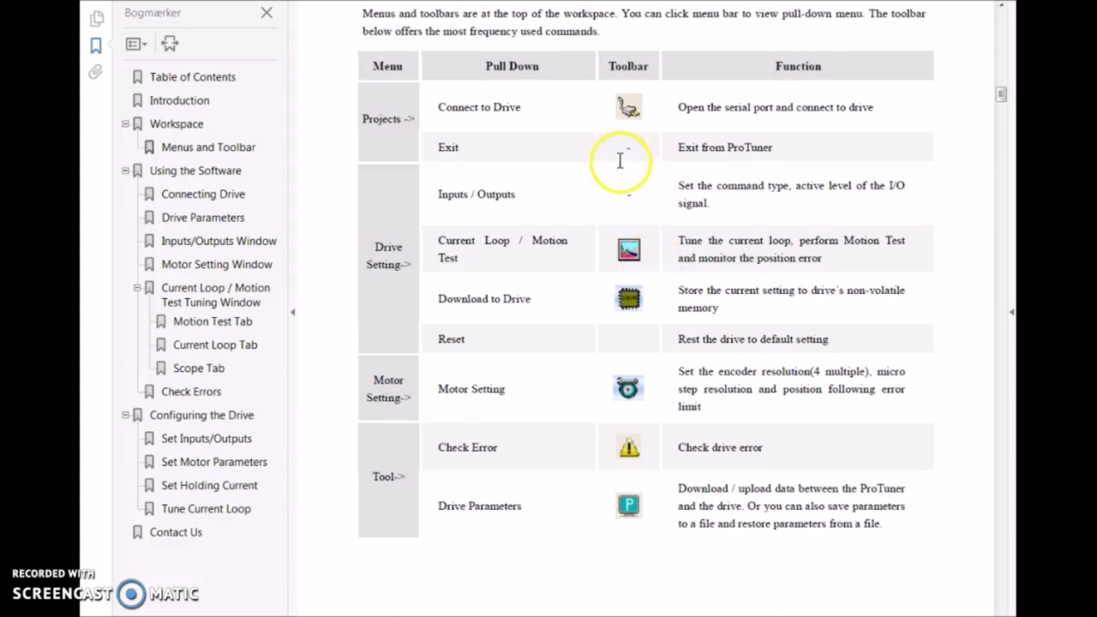
mouse_move(461, 190)
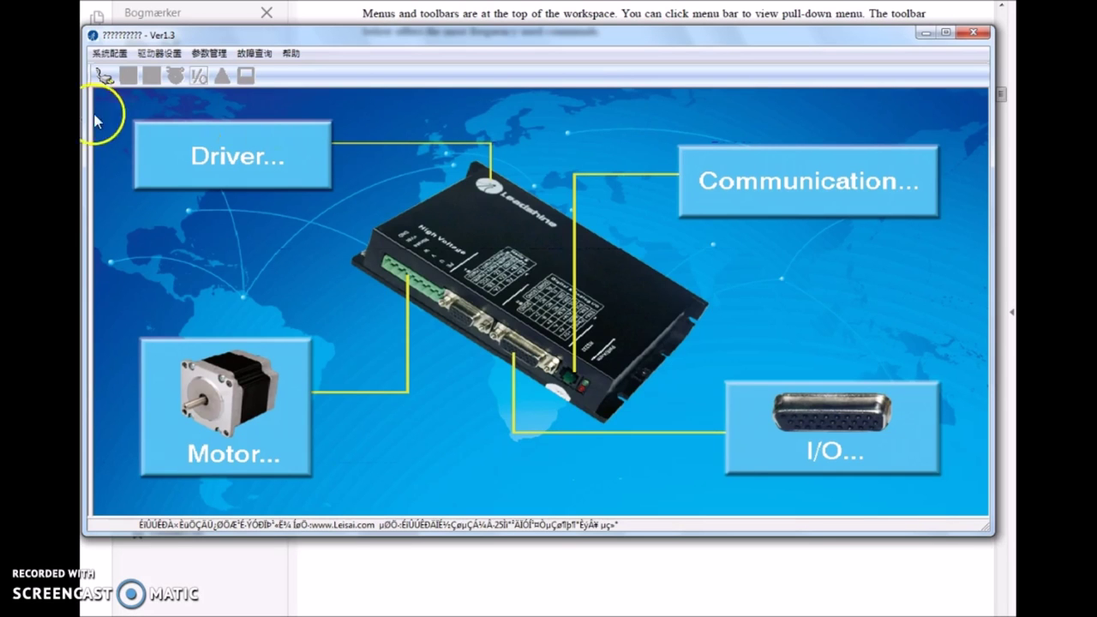
Open the serial connection settings showing COM1 at 38400 baud
left_click(102, 76)
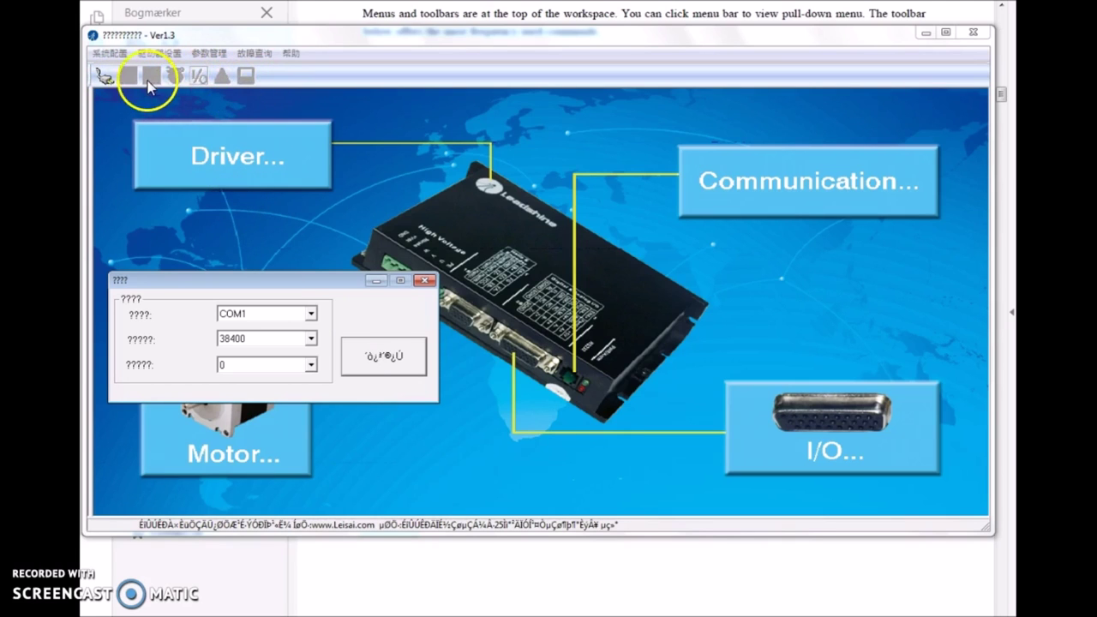
mouse_move(264, 90)
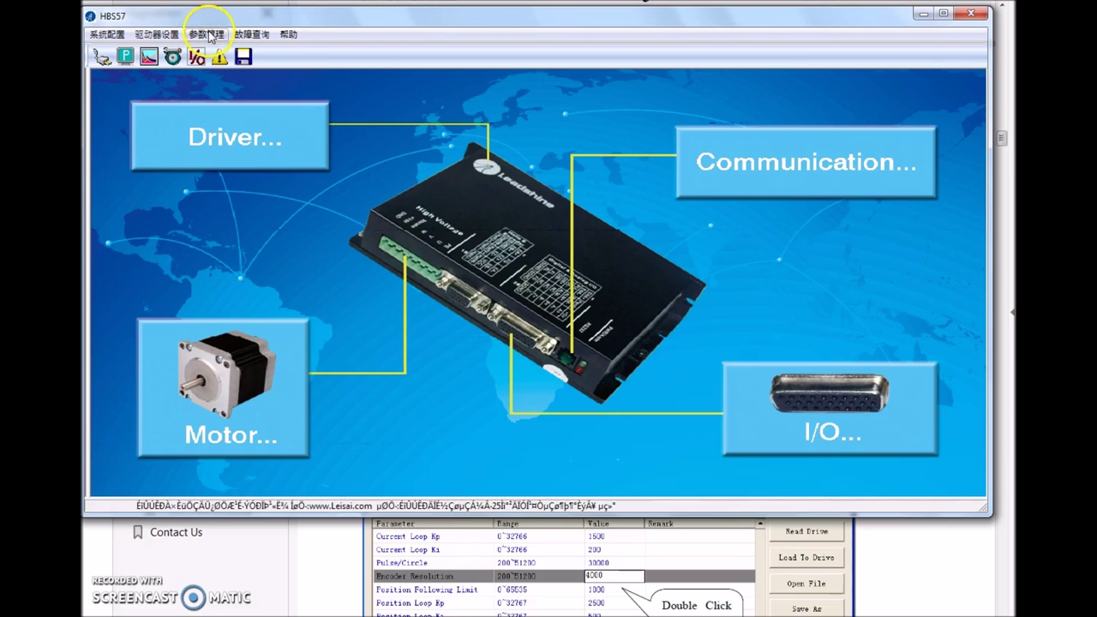
Open Tool > Drive Parameters to list the HBS57's parameter table
left_click(205, 35)
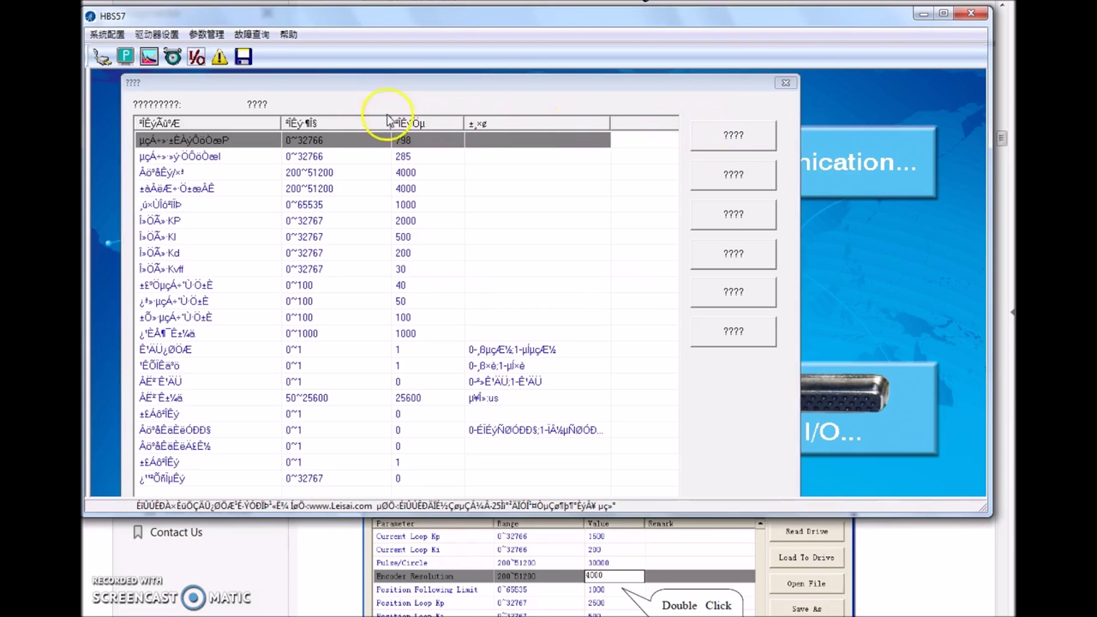
mouse_move(195, 420)
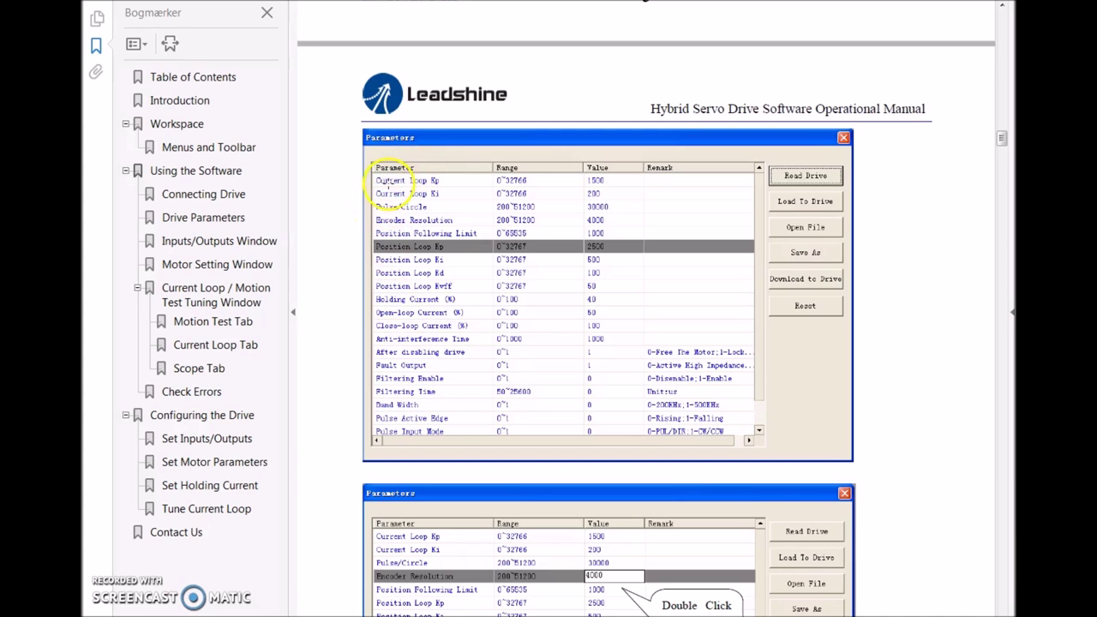
mouse_move(626, 194)
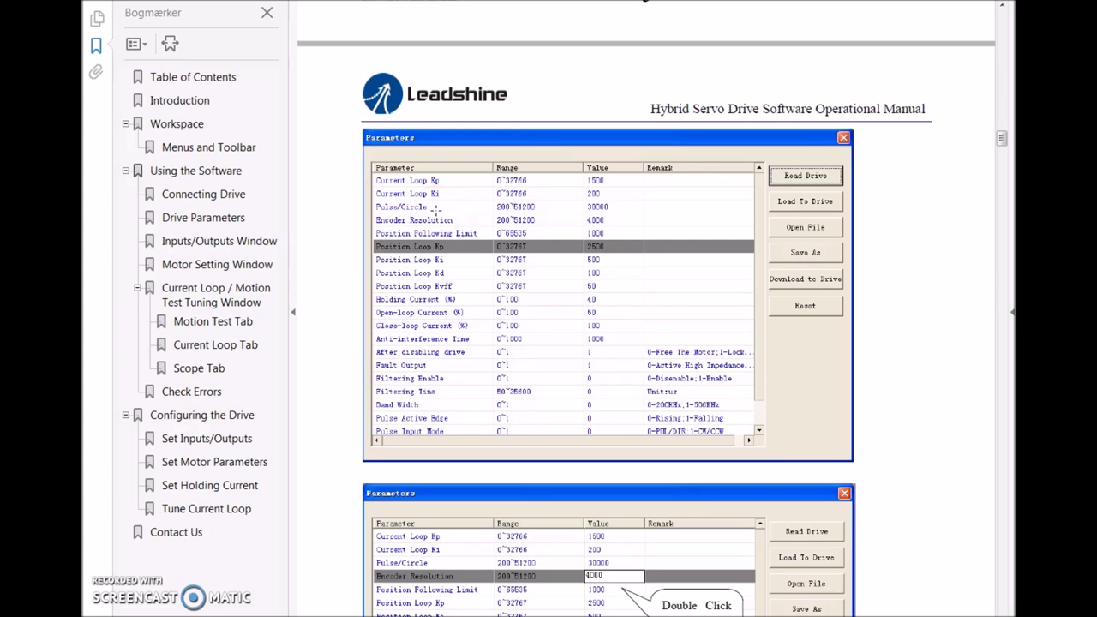
mouse_move(470, 210)
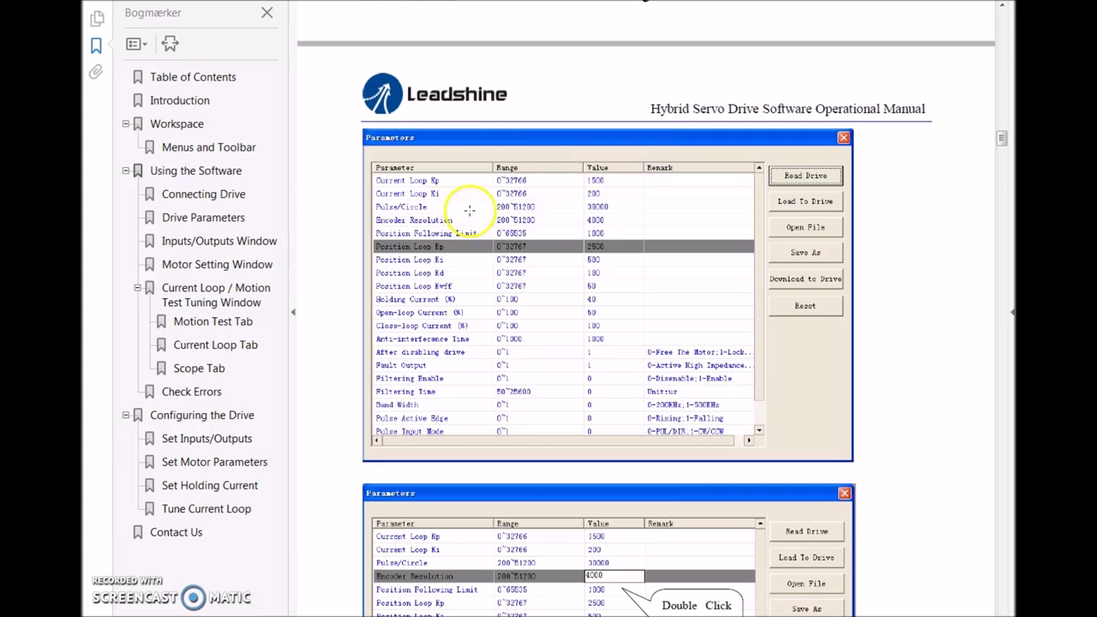
mouse_move(560, 211)
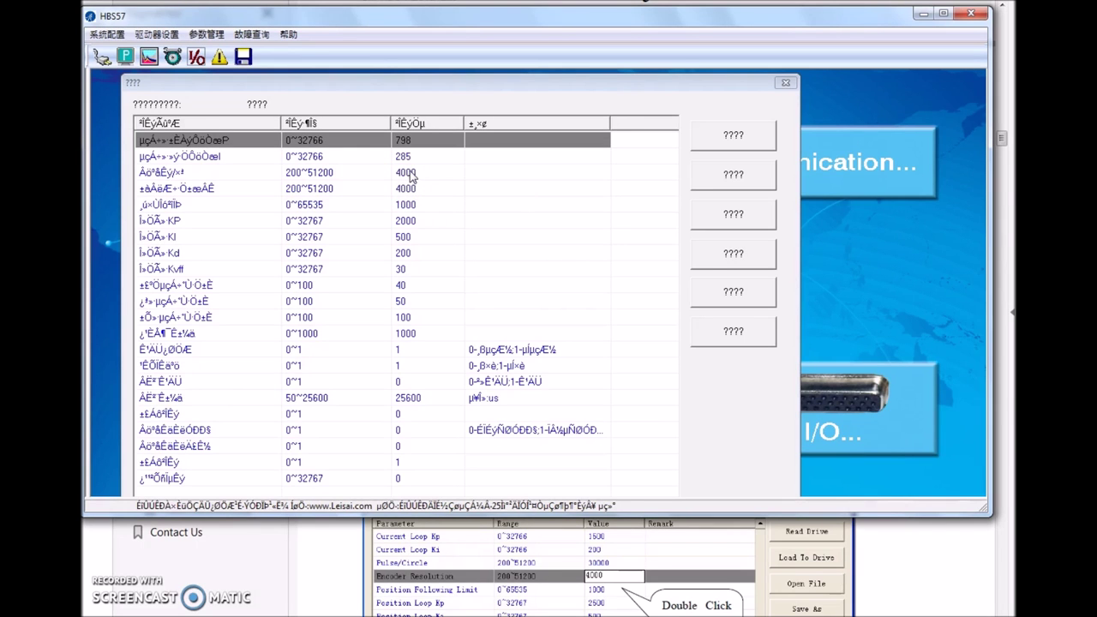
Edit the Pulse/Circle value in the parameter table to 1600
left_click(410, 171)
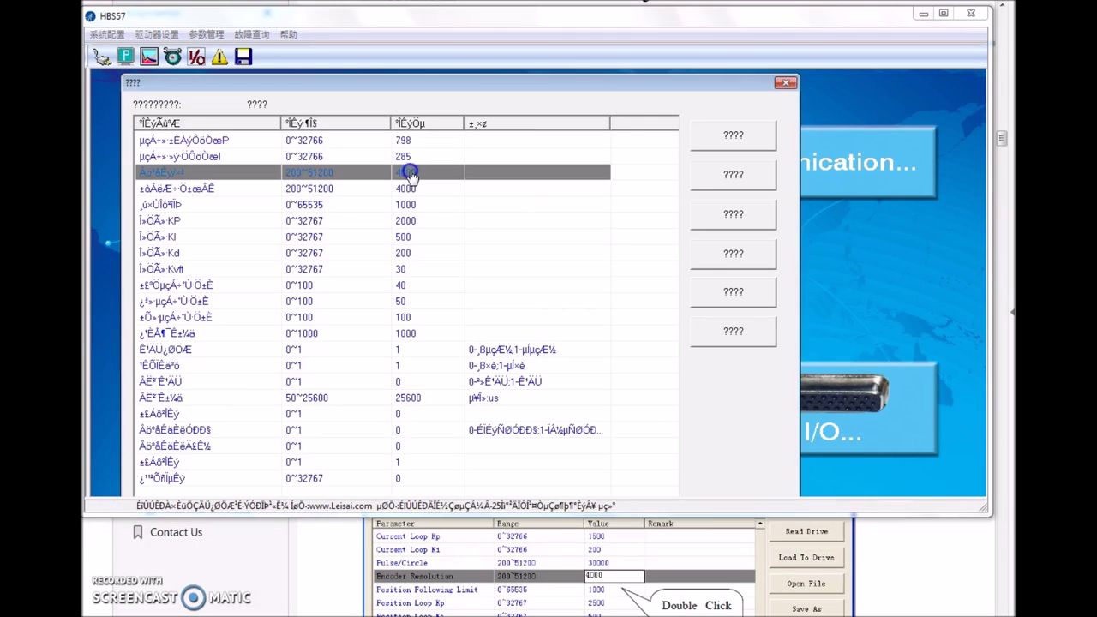
double_click(426, 172)
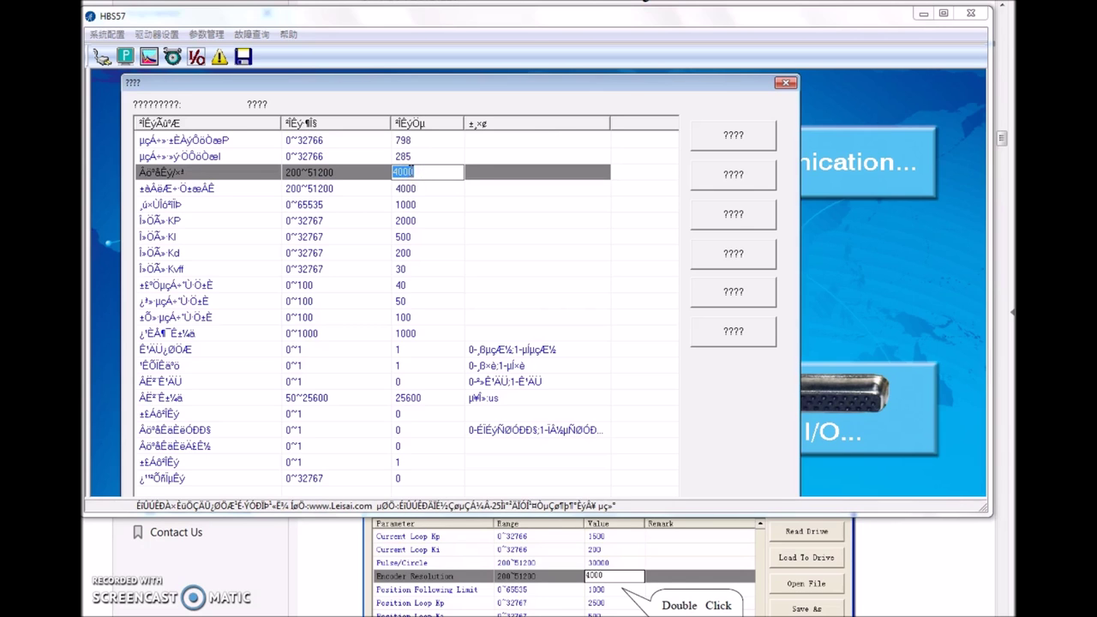
type("1600")
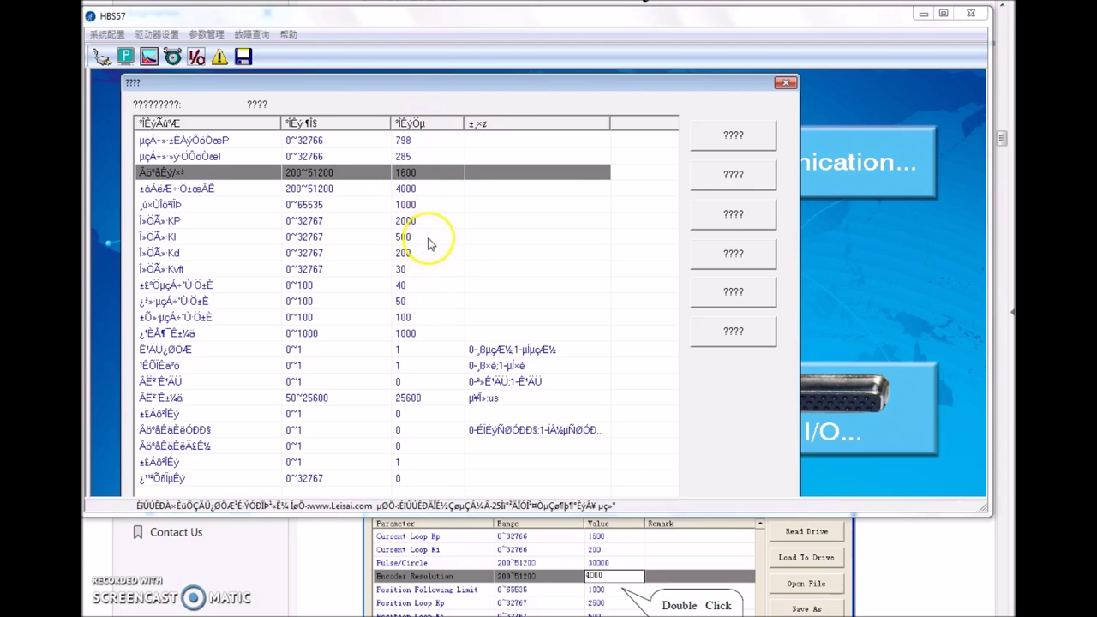
mouse_move(433, 221)
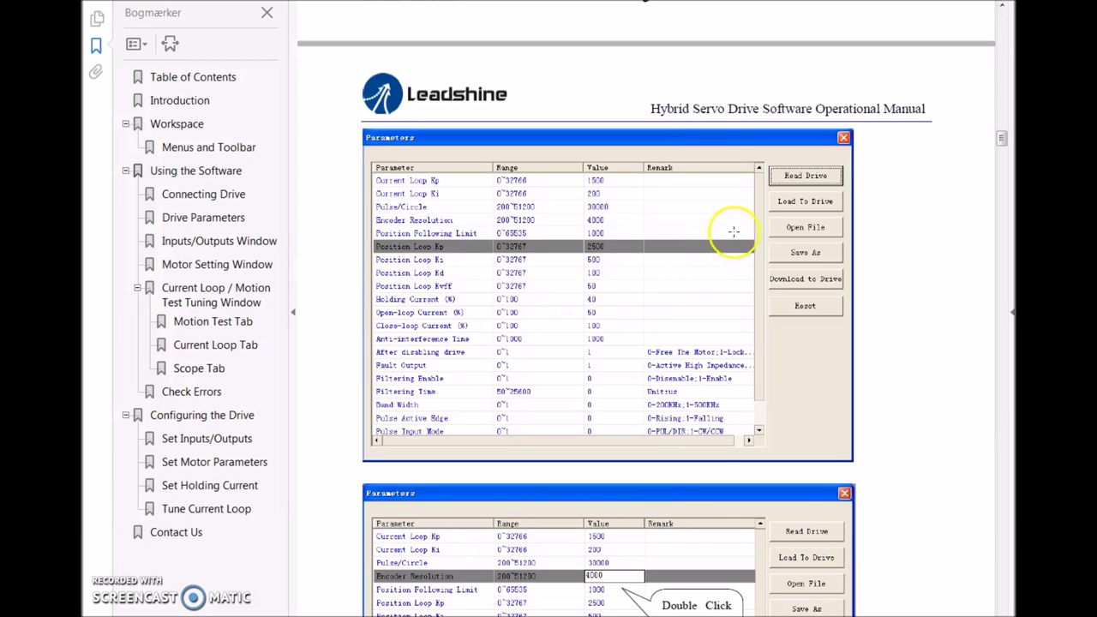
mouse_move(767, 204)
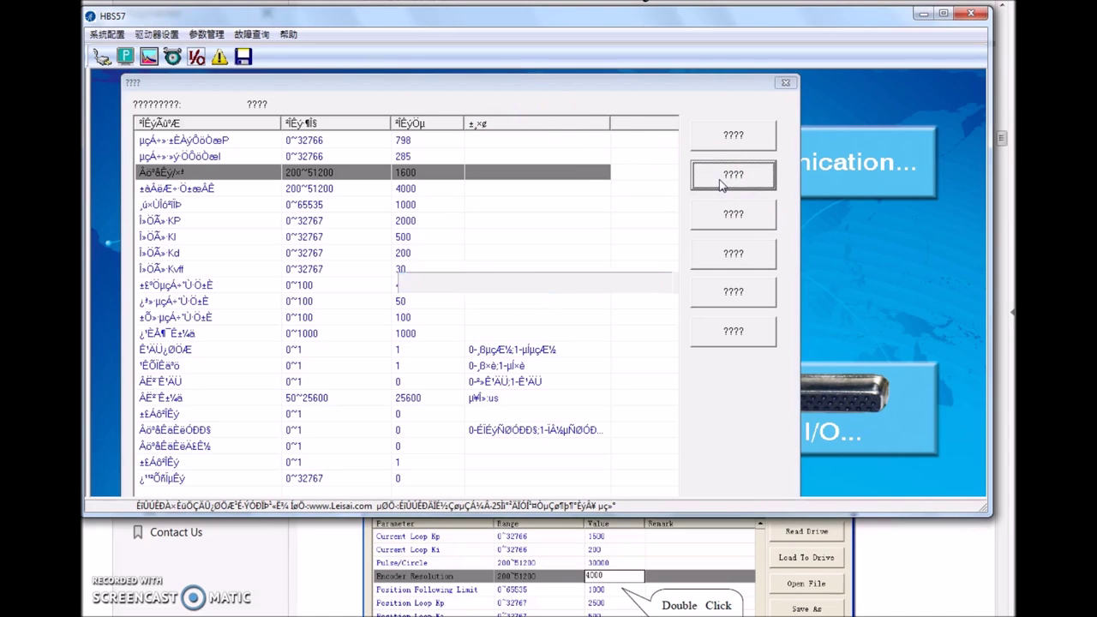
Download the 1600 pulse/circle setting to the drive and read parameters back
left_click(733, 175)
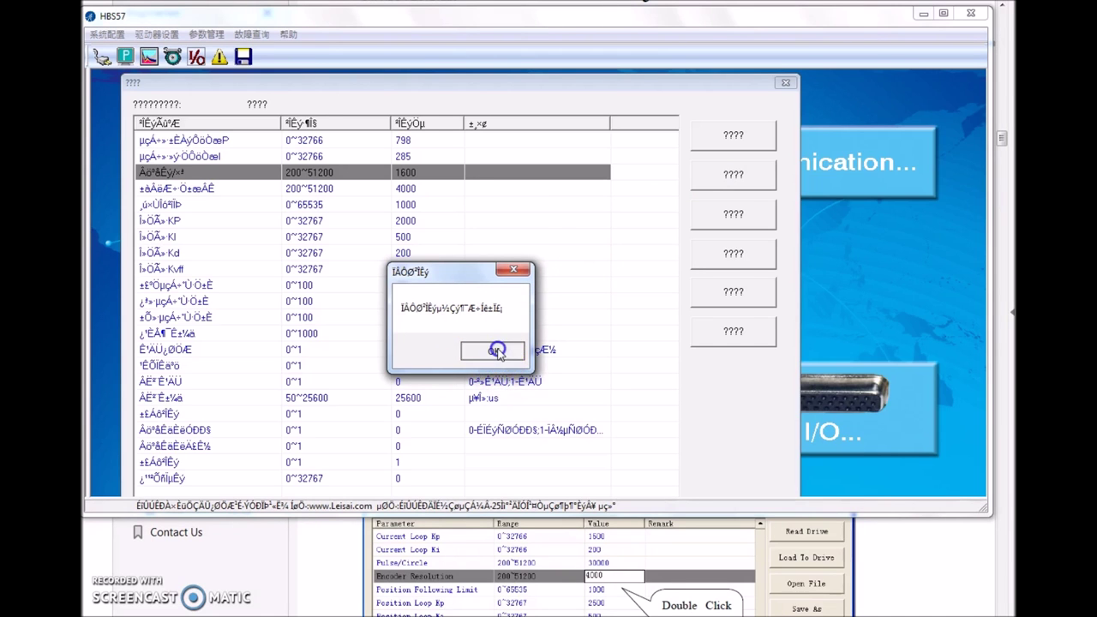
left_click(495, 350)
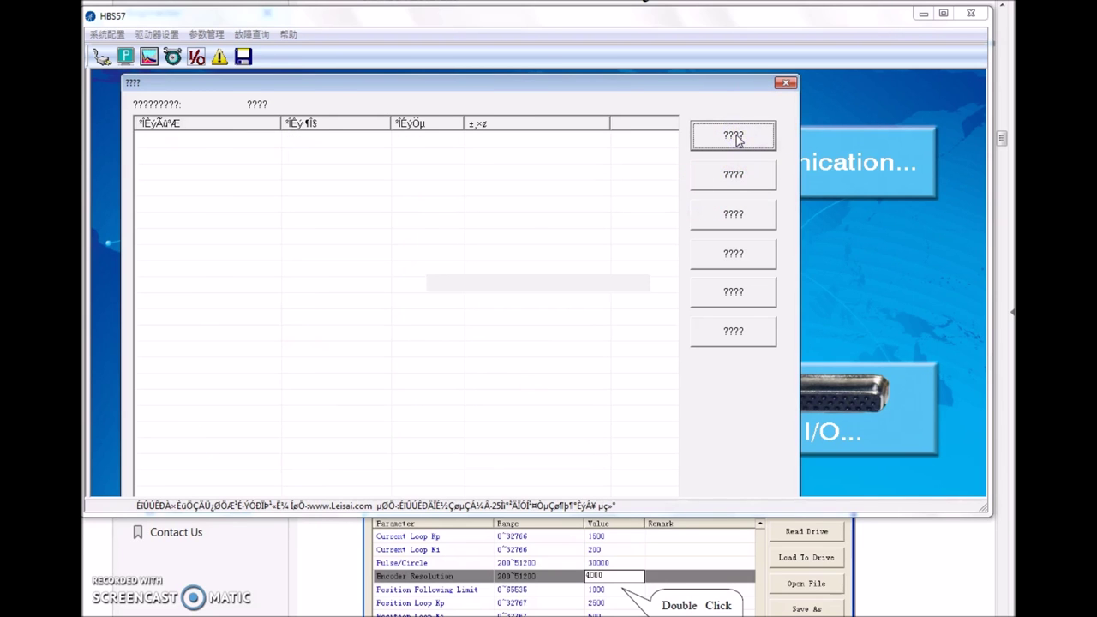
left_click(732, 136)
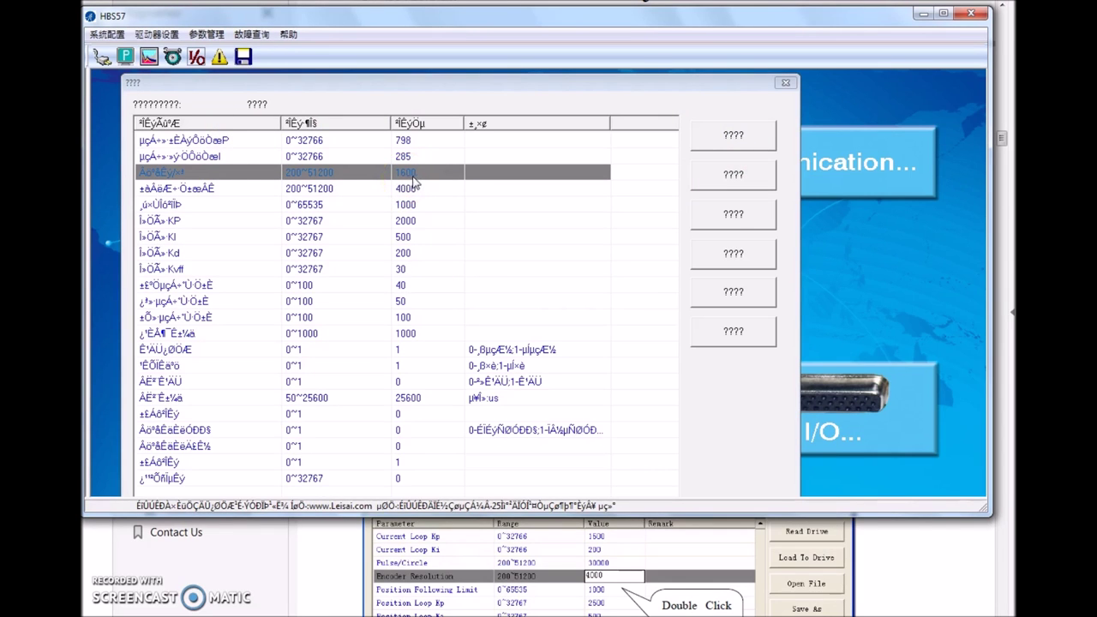
mouse_move(428, 180)
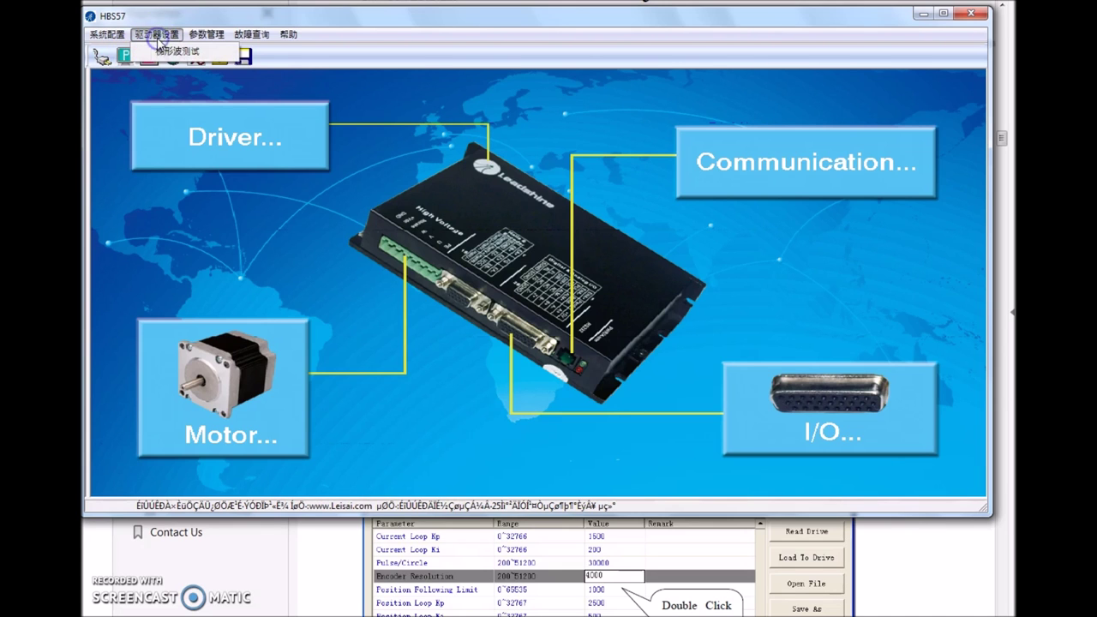
Open the motion test window and scroll the manual to the Motion Test Tuning Window page
left_click(174, 50)
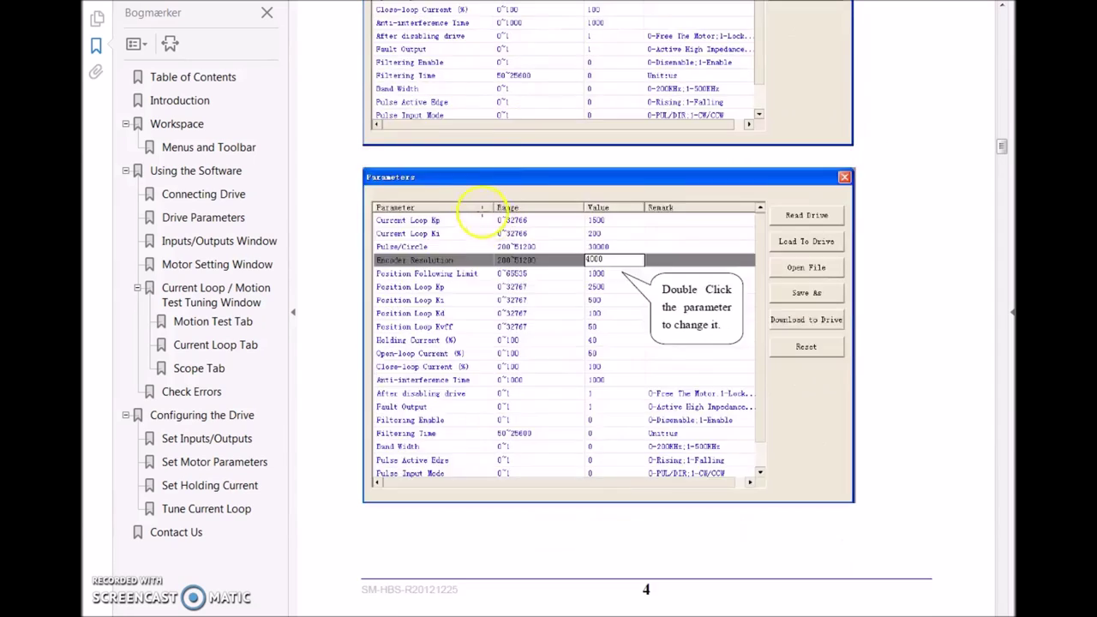
scroll("down", 3)
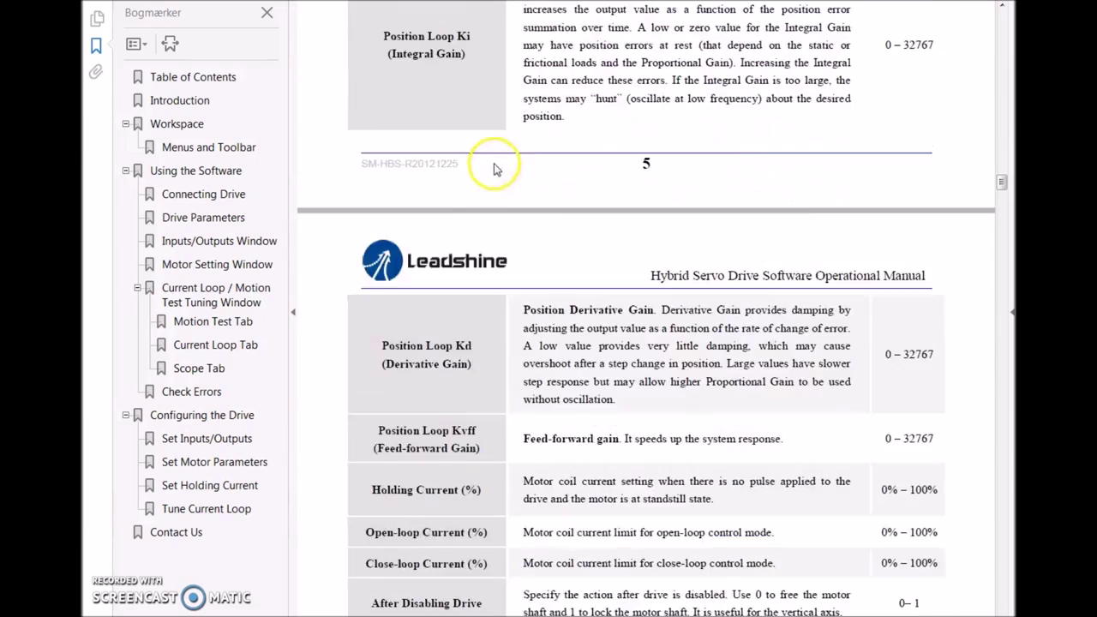
scroll("down", 3)
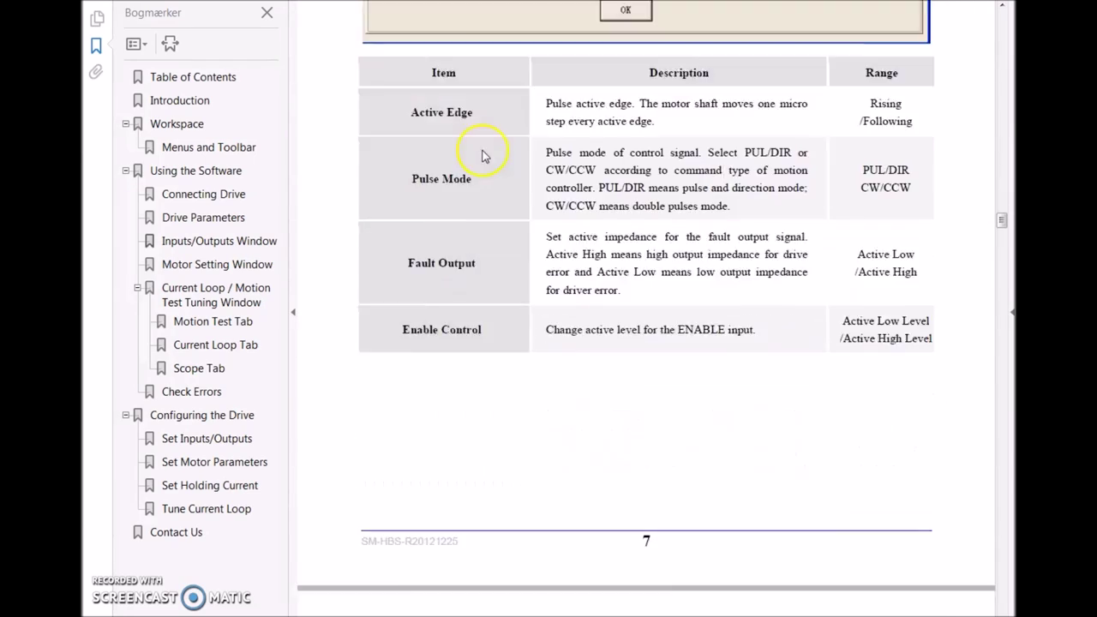
scroll("down", 3)
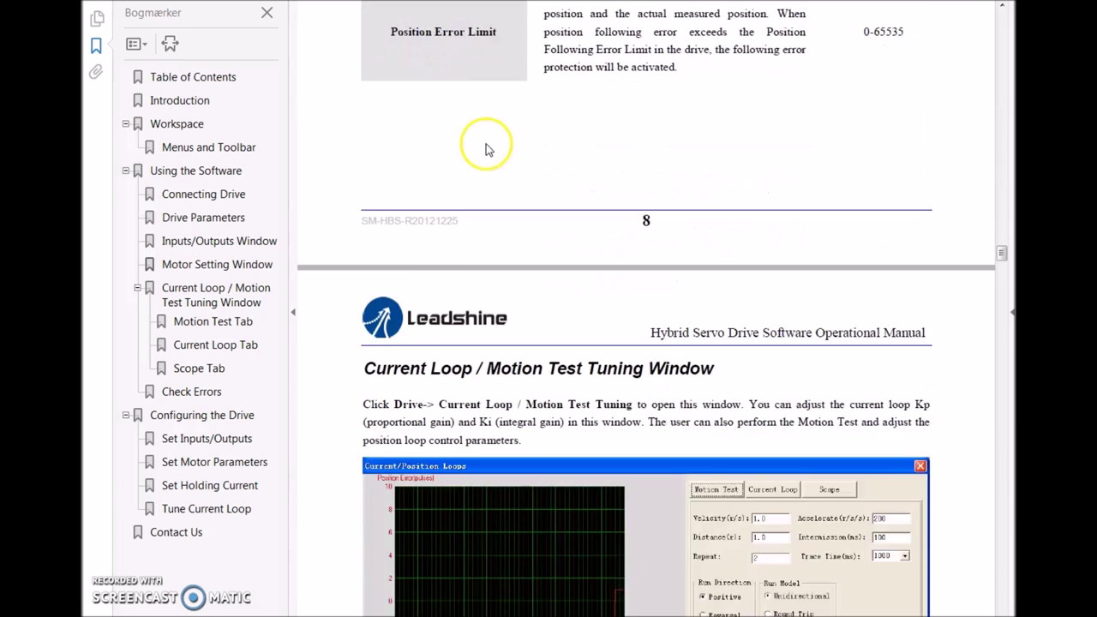
scroll("down", 3)
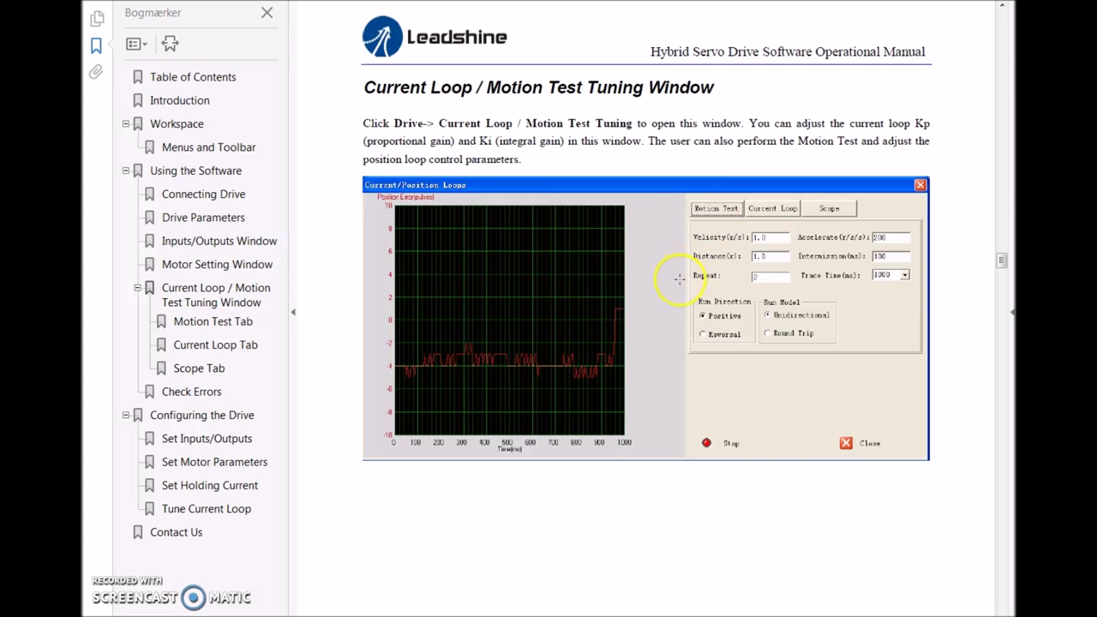
mouse_move(793, 253)
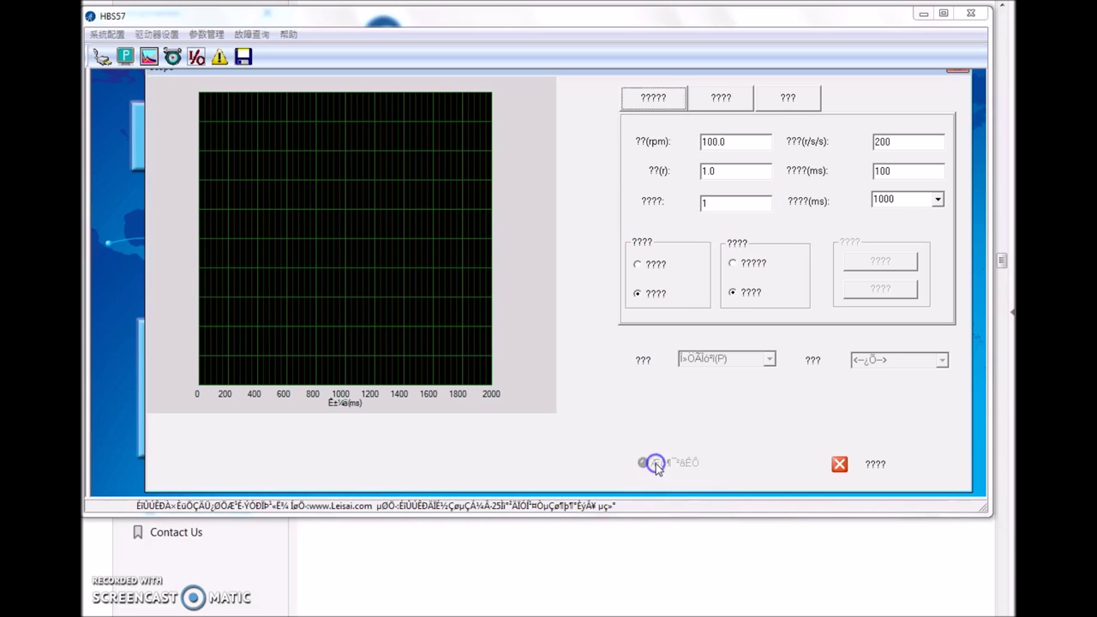
Run repeated motion tests with velocity set to 1000 rpm, then close the tuning window
left_click(656, 463)
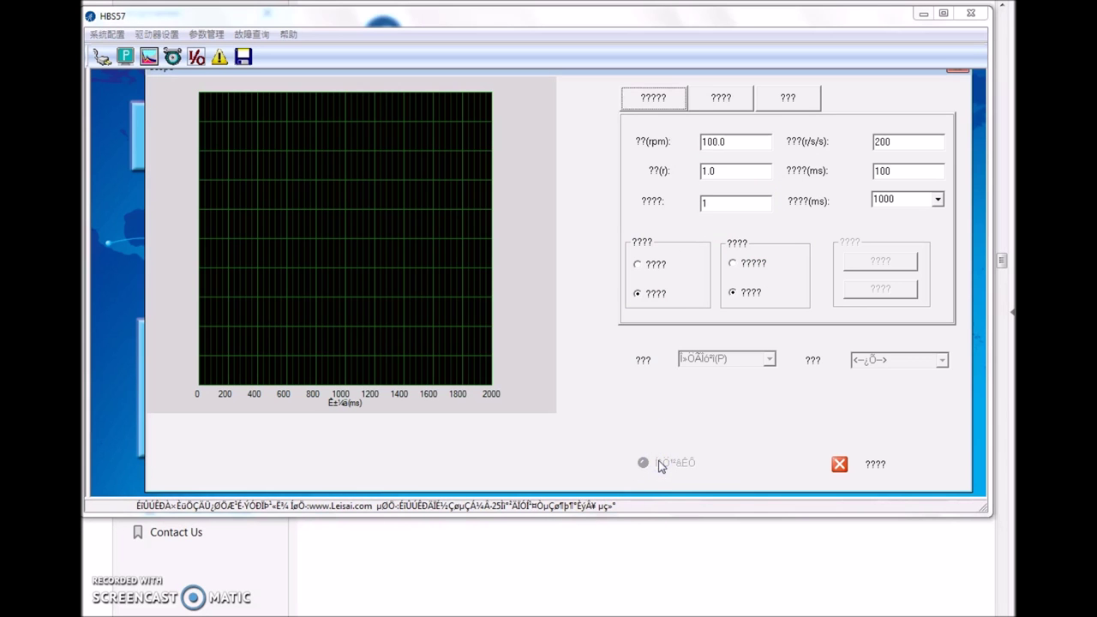
left_click(643, 462)
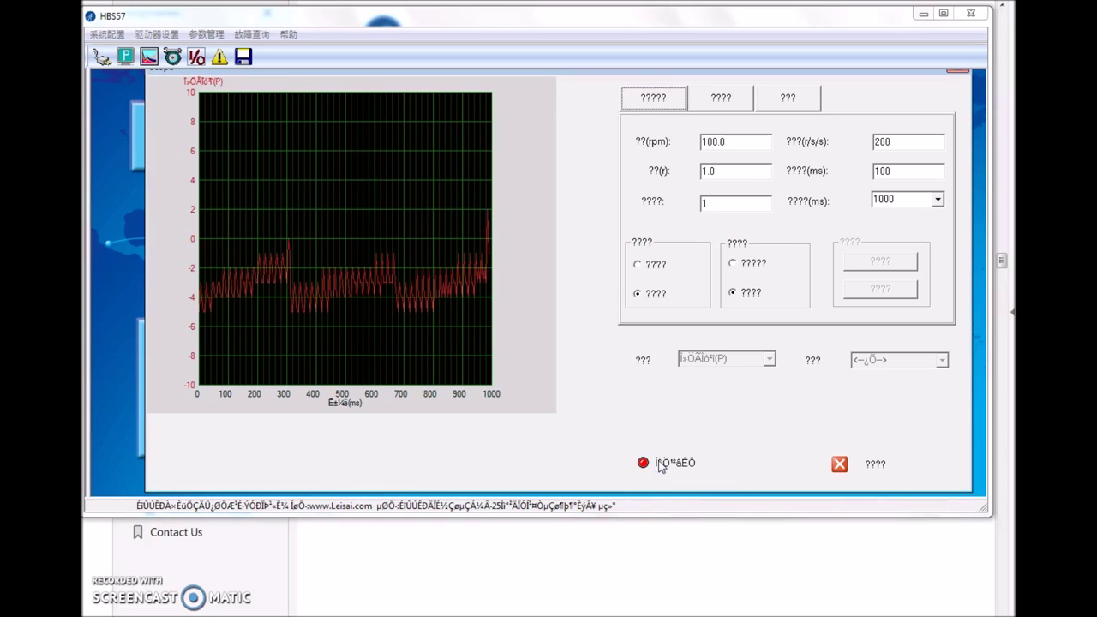
left_click(667, 462)
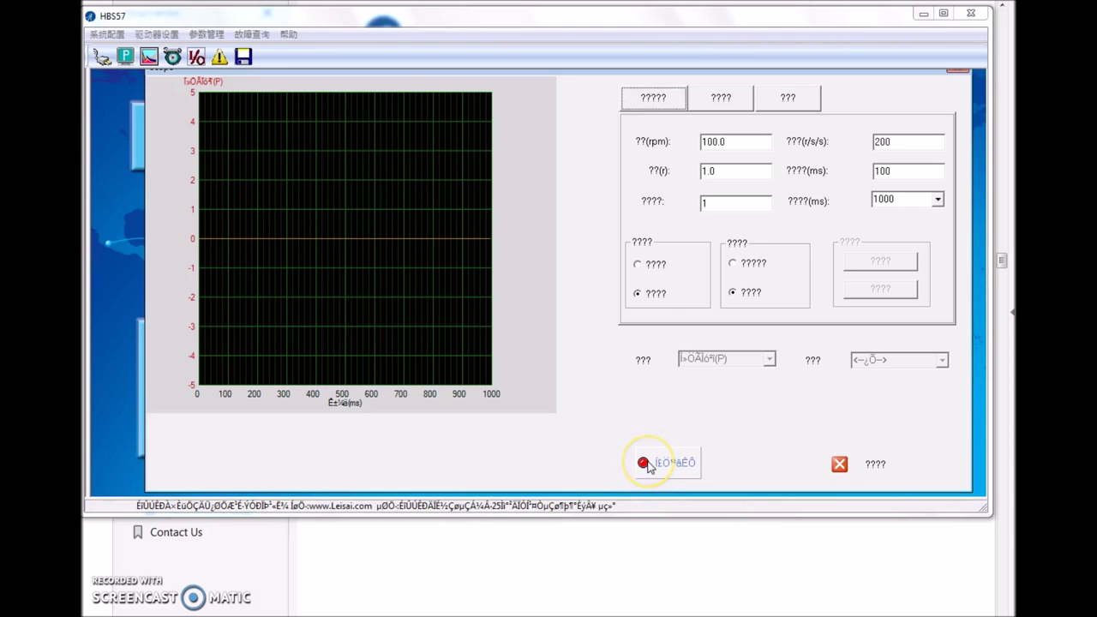
left_click(648, 463)
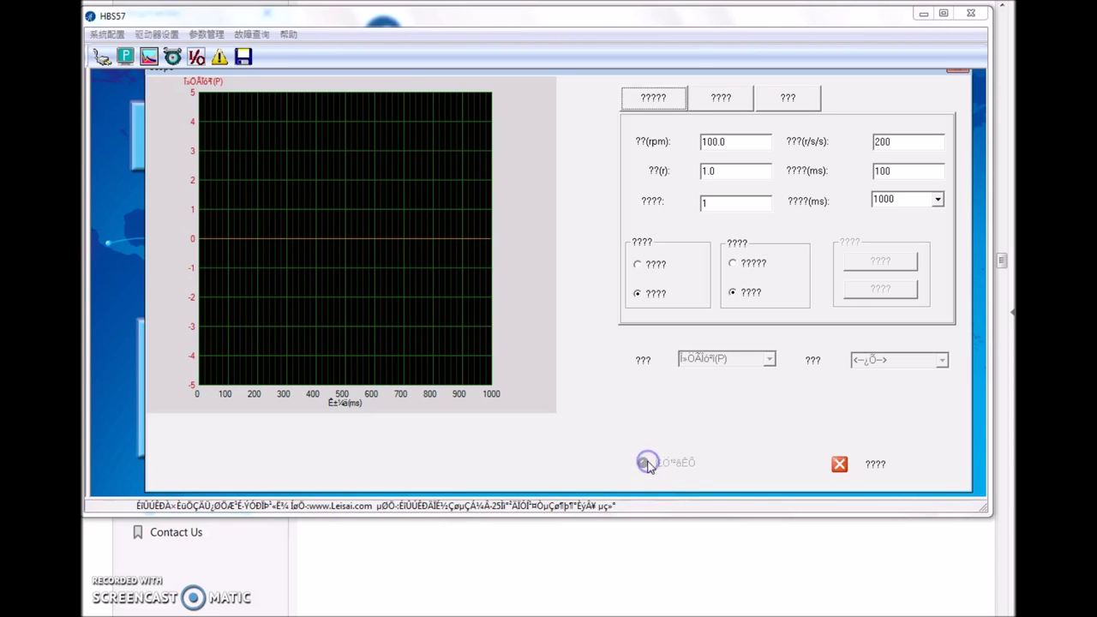
left_click(645, 463)
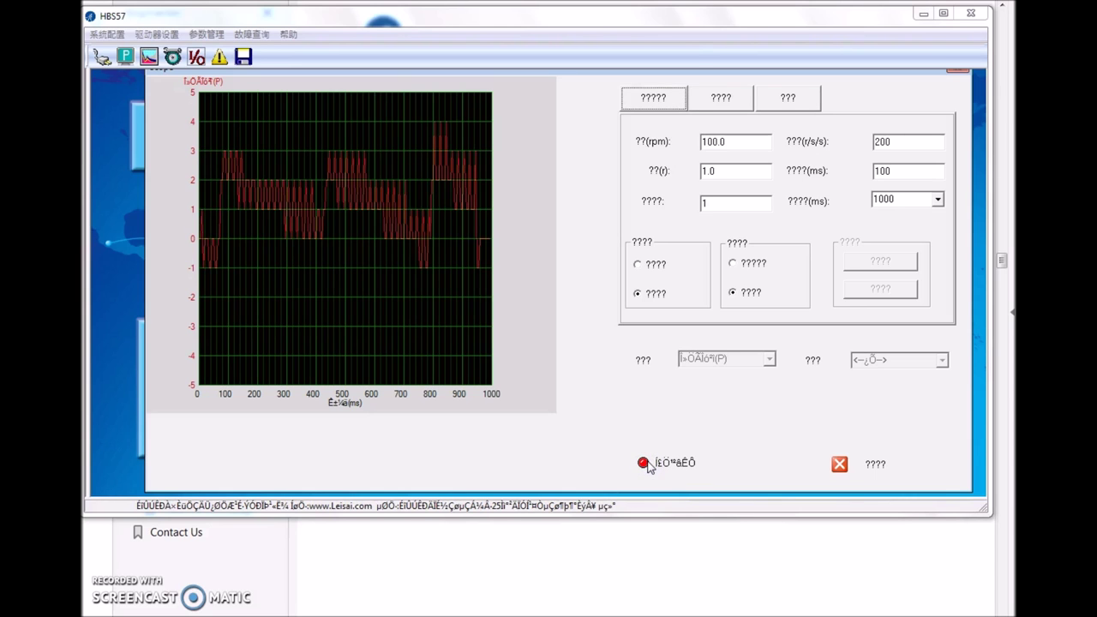
left_click(667, 462)
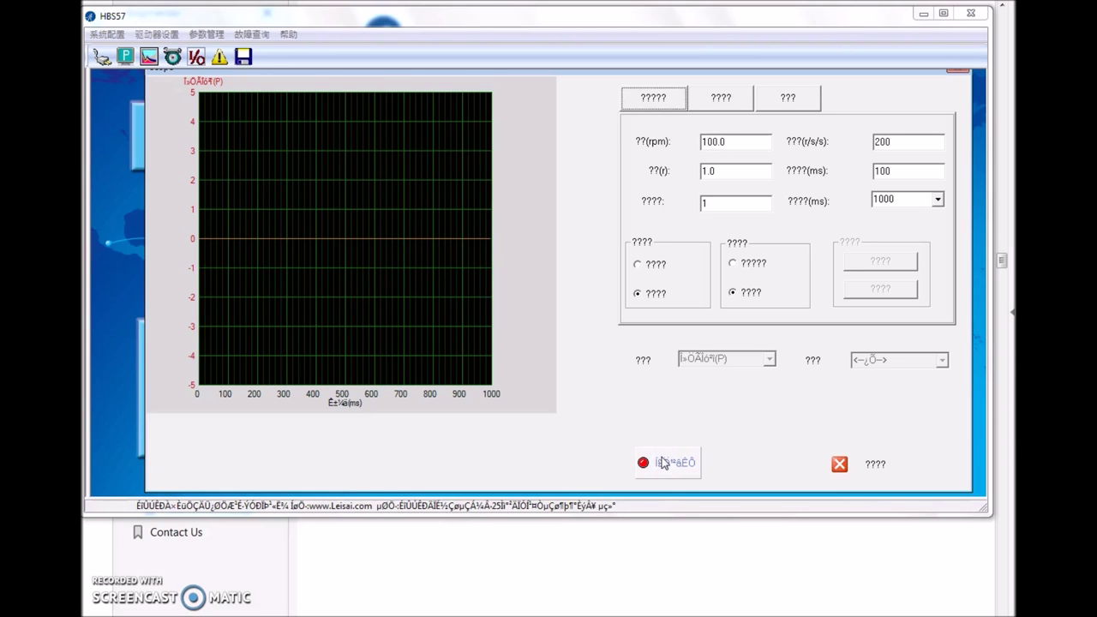
left_click(675, 463)
type("1000")
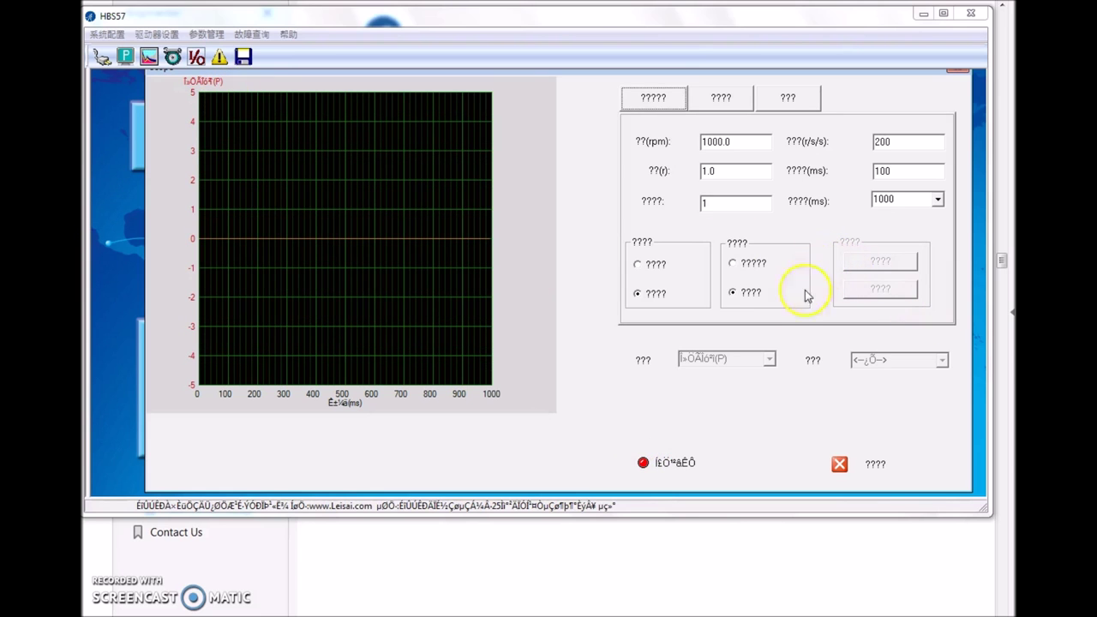
left_click(838, 464)
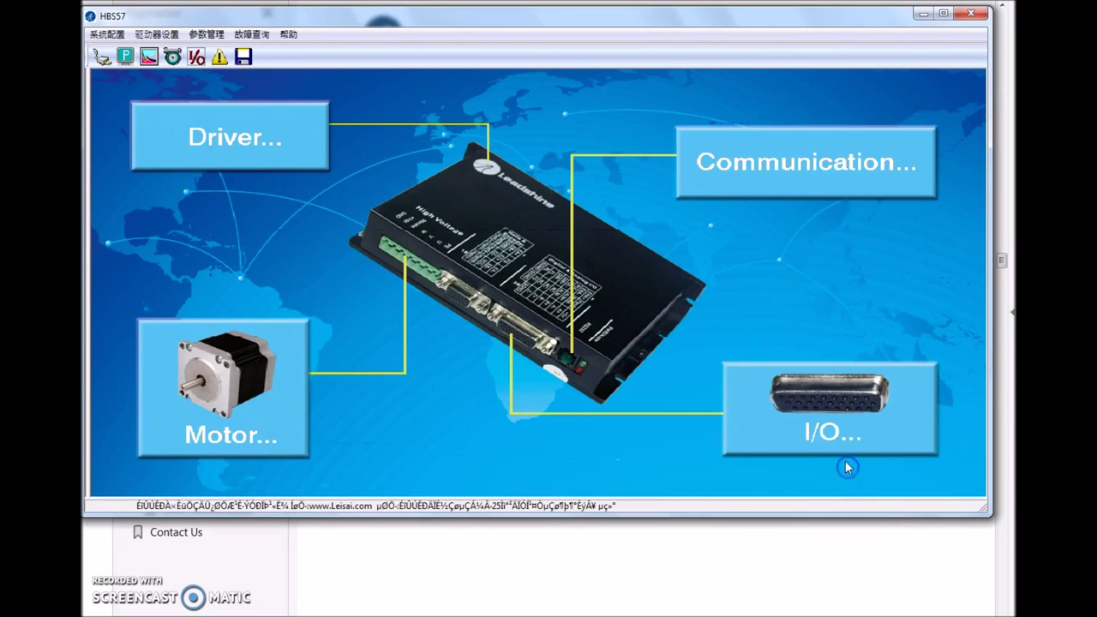
mouse_move(648, 343)
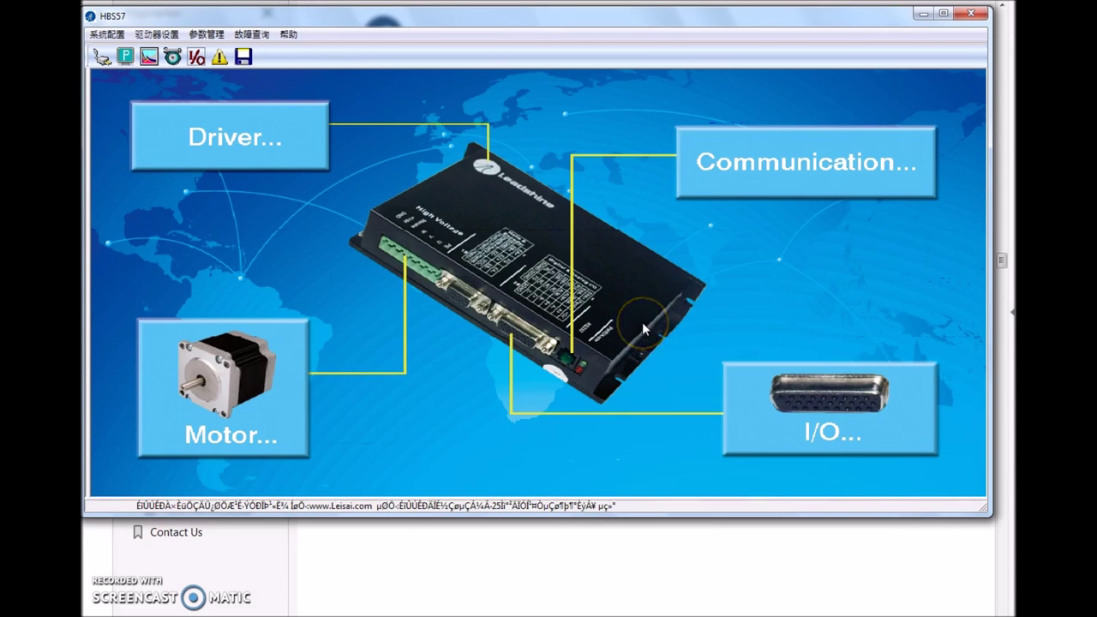
mouse_move(467, 227)
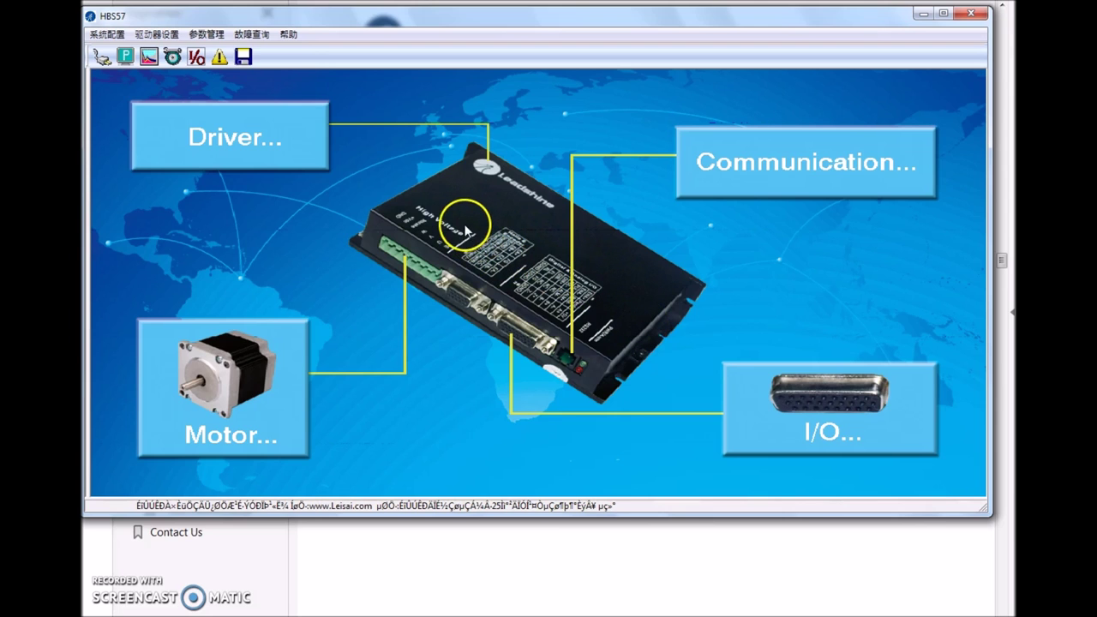
mouse_move(483, 216)
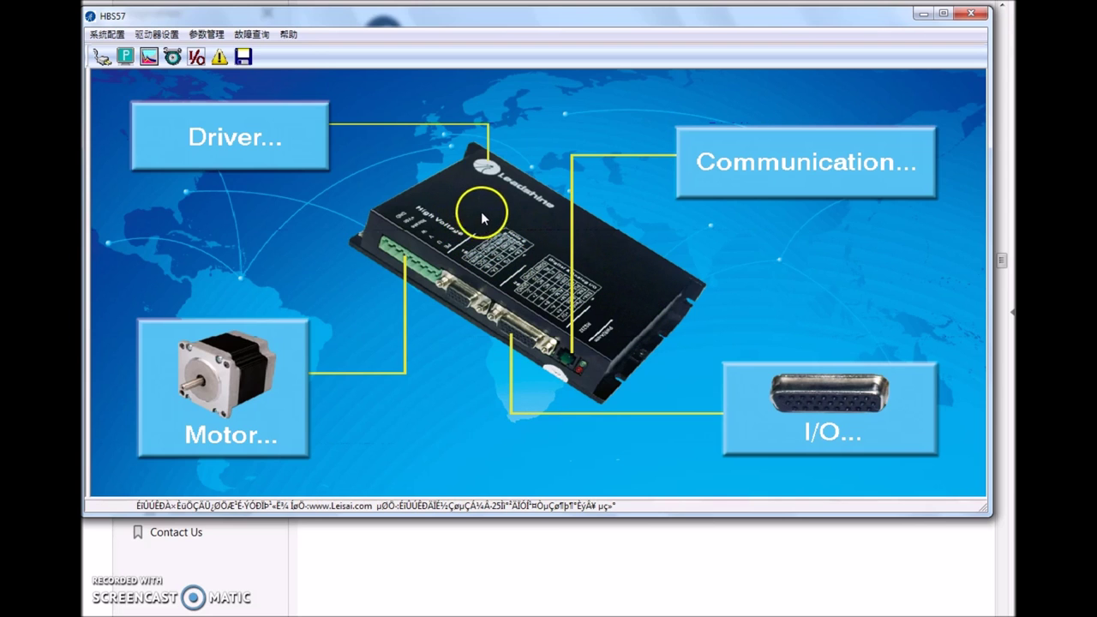
mouse_move(502, 199)
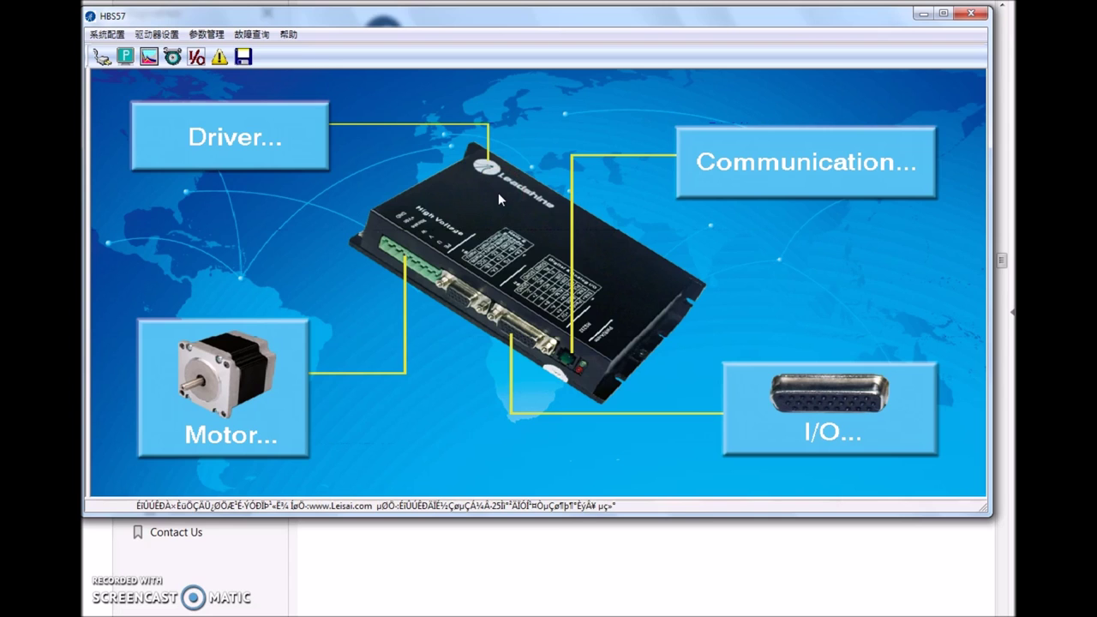